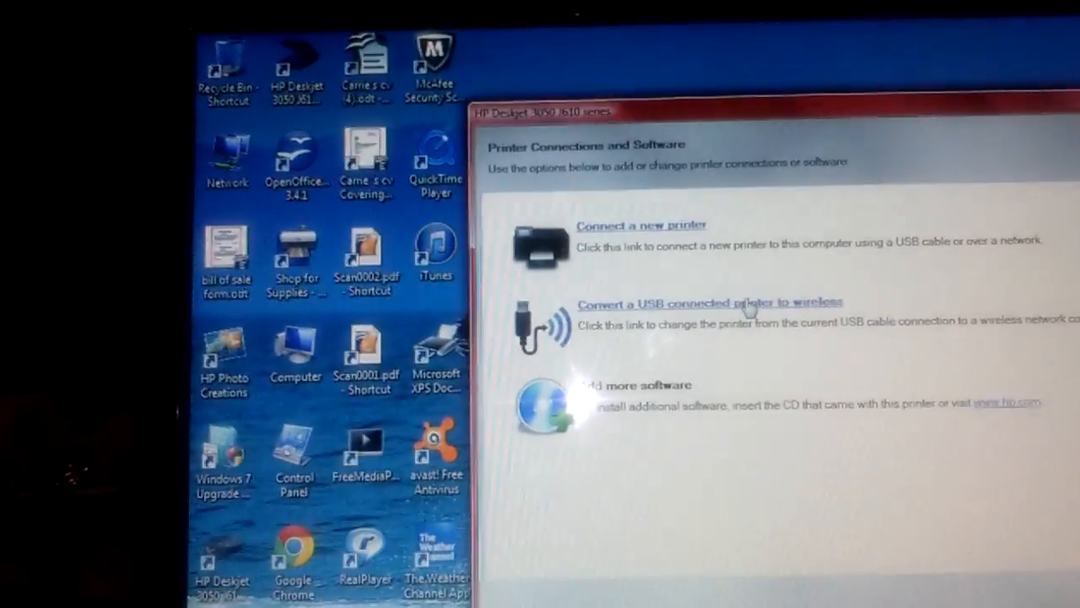
Step: Choose 'Convert a USB connected printer to wireless' from Printer Connections and Software
{"action": "left_click", "coordinate": [711, 302]}
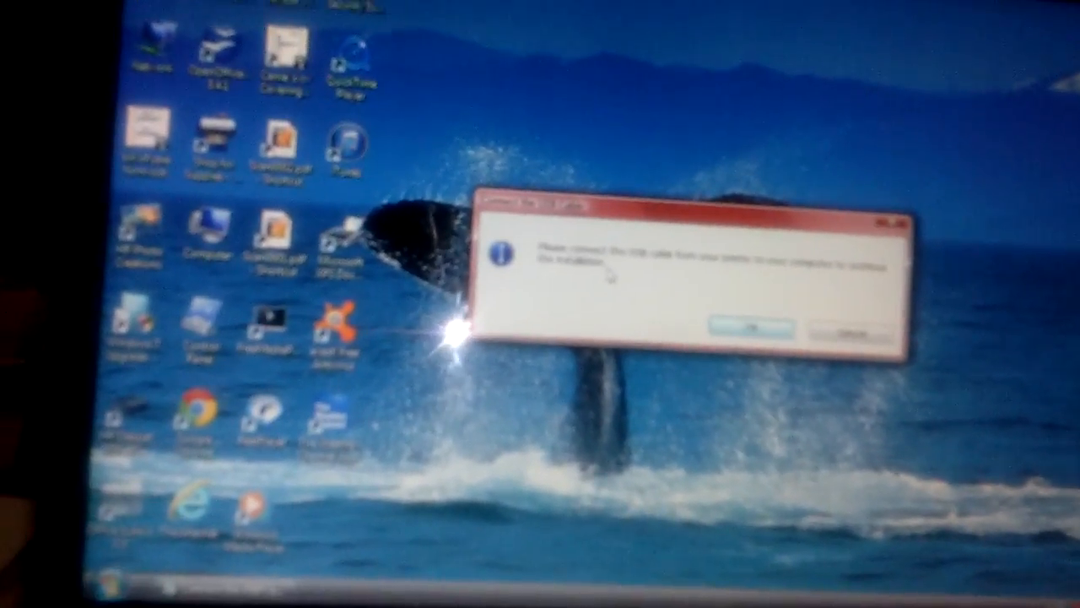